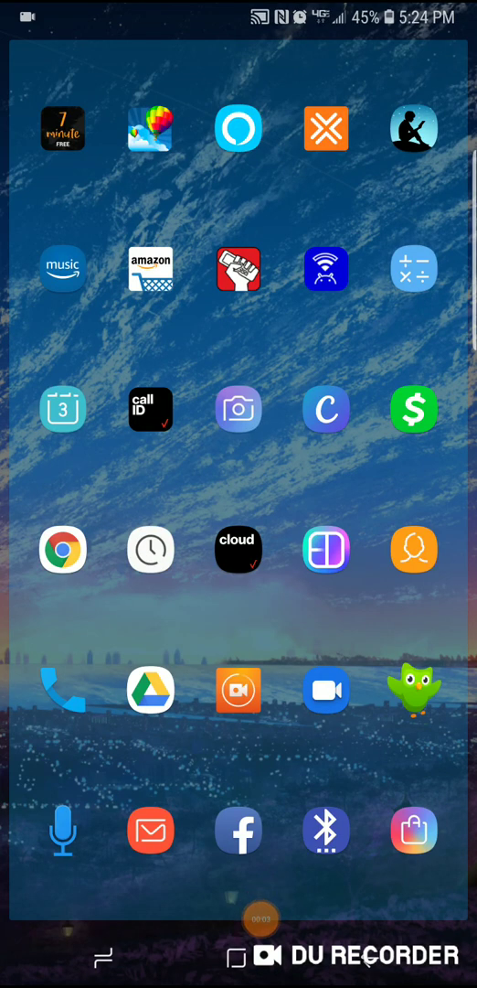
Swipe through the home screens and launch the Play Store.
scroll(left, 3)
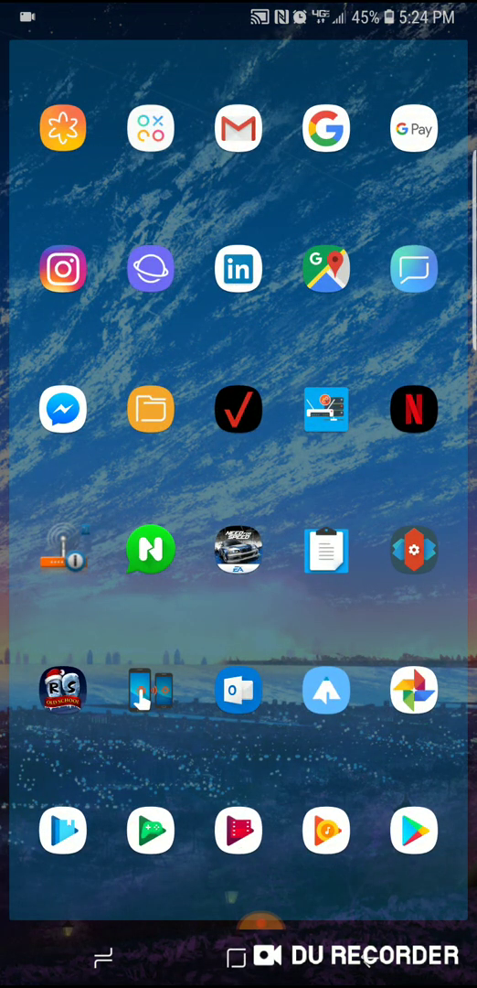
click(413, 831)
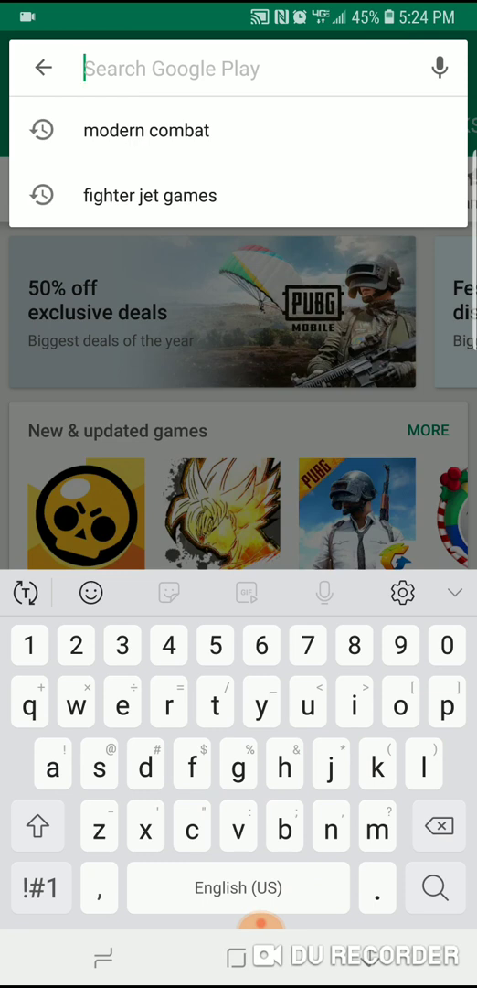
scroll(left, 3)
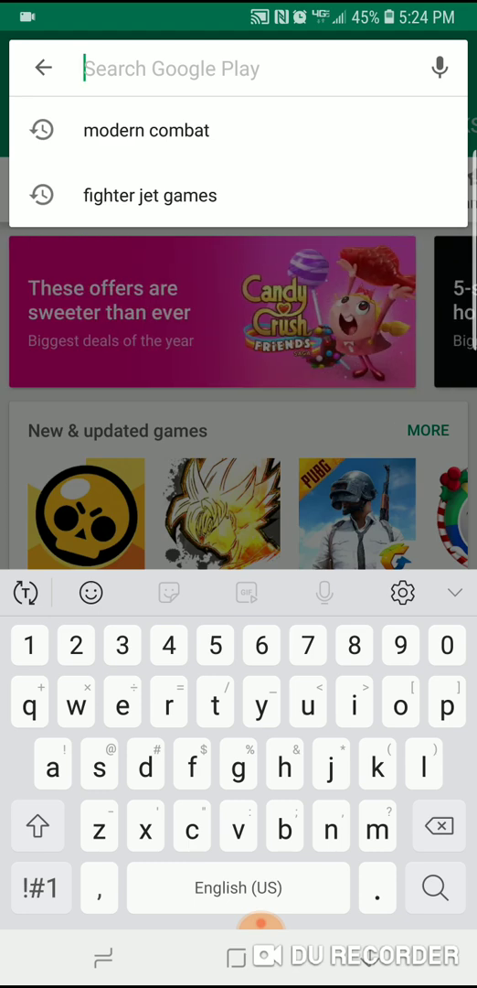
scroll(left, 3)
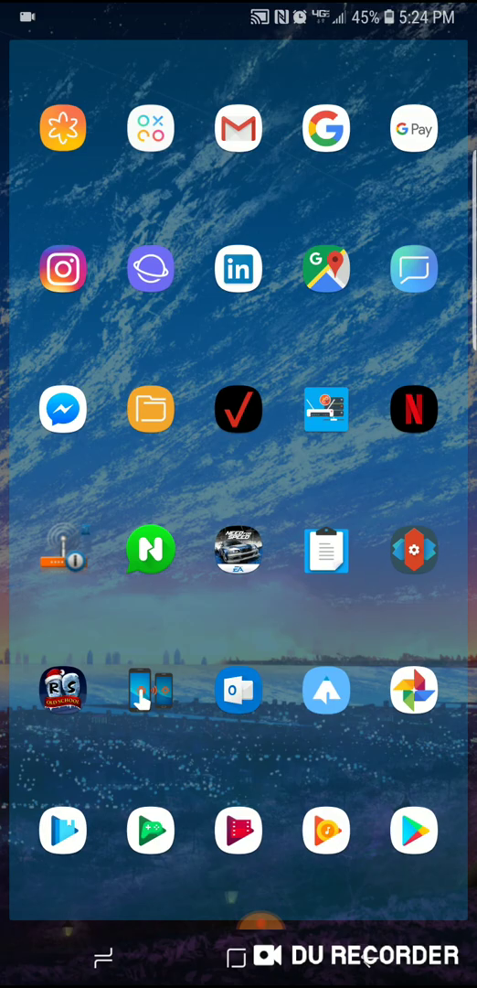
scroll(left, 3)
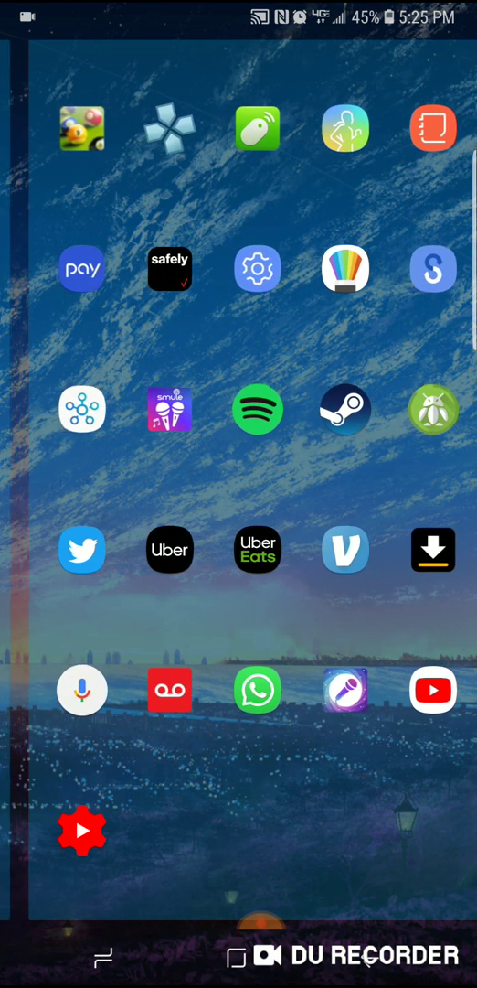
scroll(left, 3)
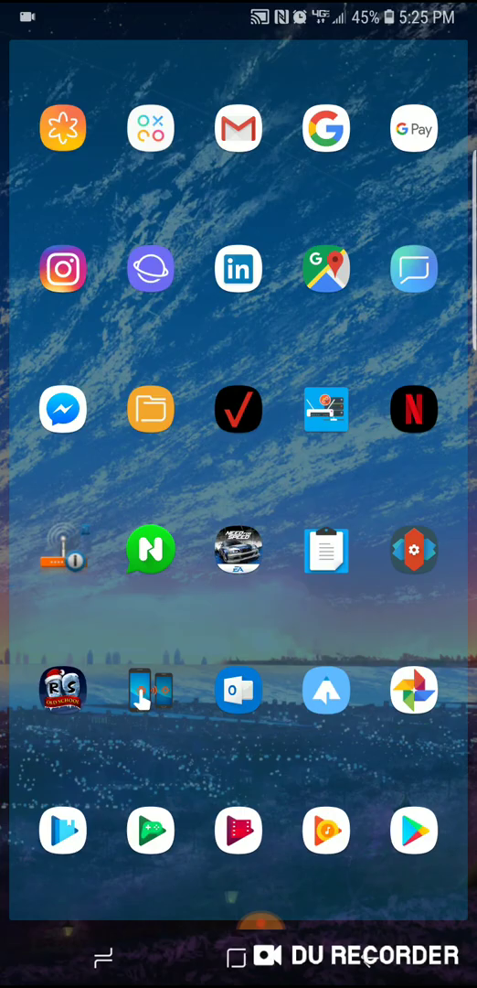
Search the Play Store for 'nova' to reach Nova Launcher's App & widget drawers settings.
click(414, 830)
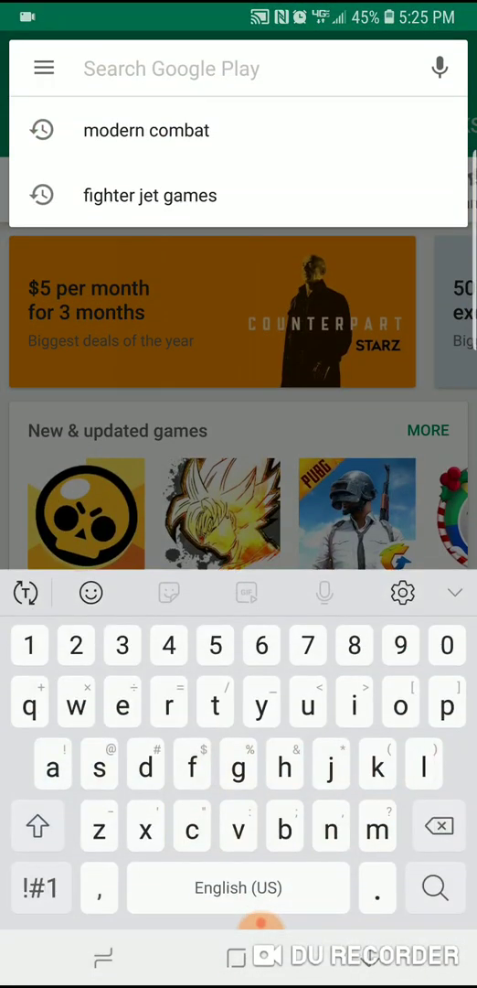
text(nova)
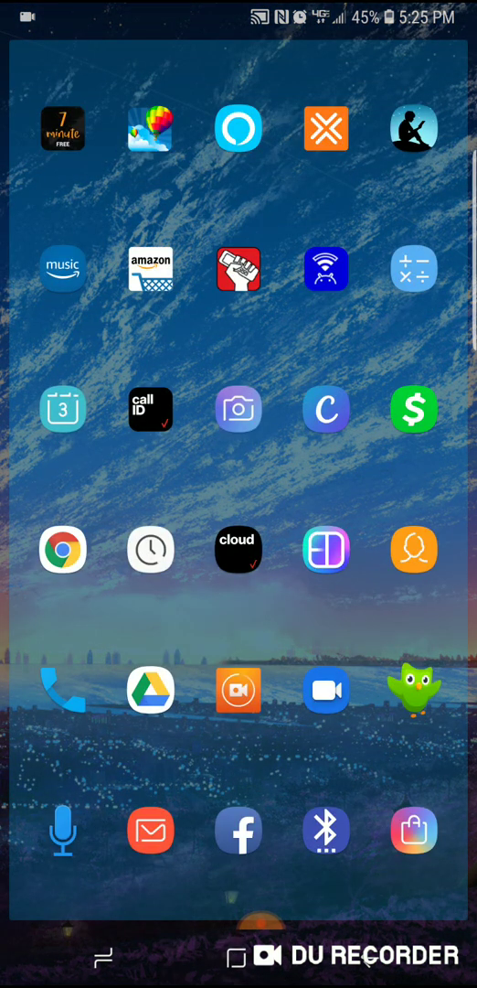
scroll(left, 3)
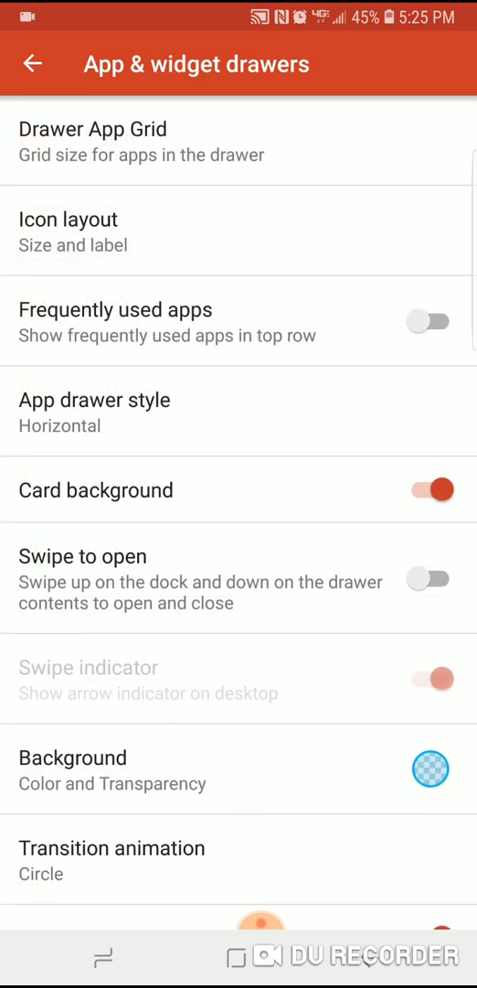
Set the app drawer style to Vertical and return to the home screen.
scroll(down, 3)
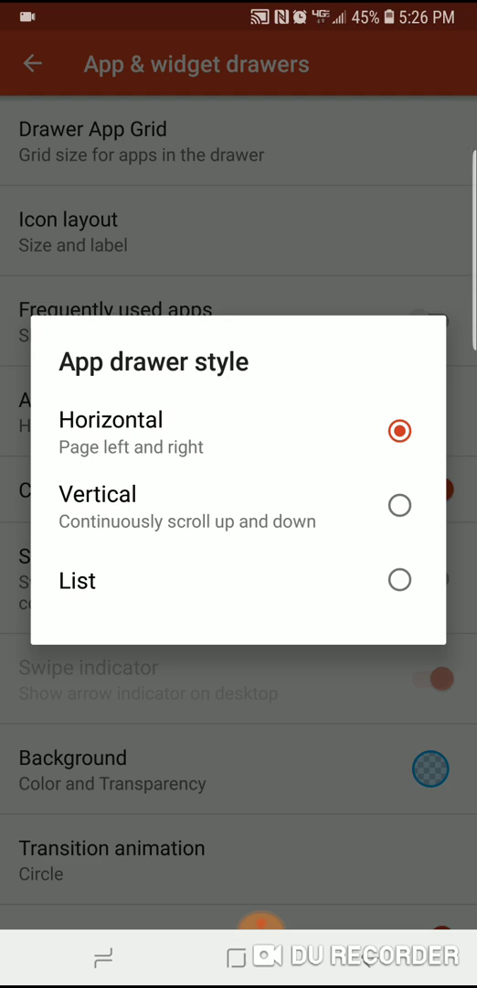
click(399, 505)
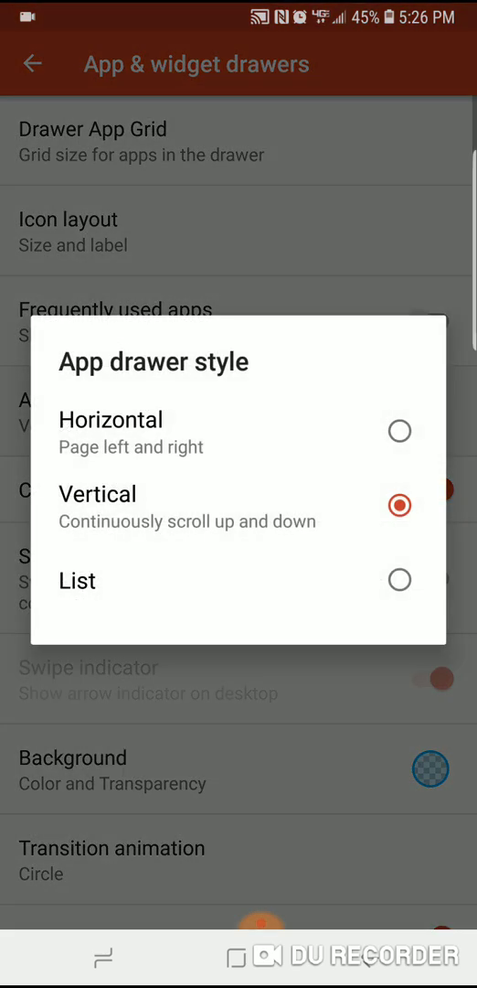
click(399, 431)
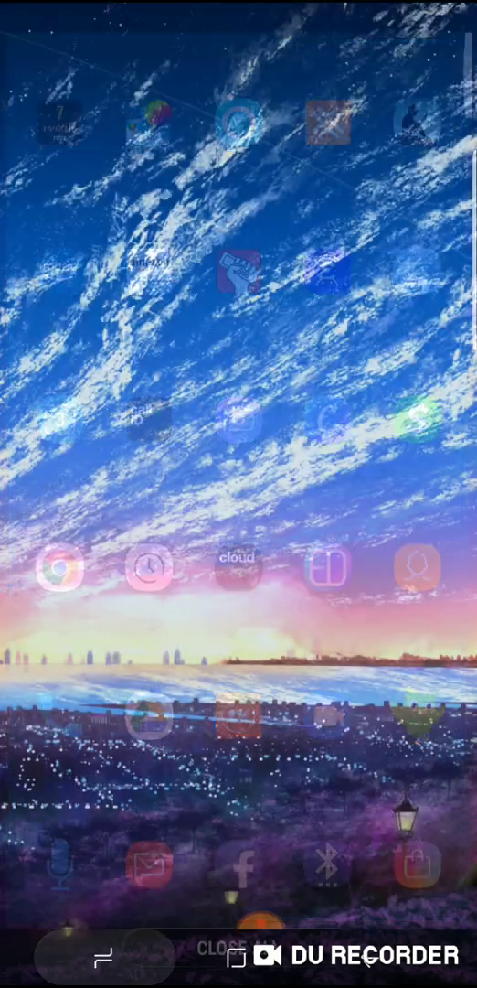
Check the app drawer's new scrolling layout and go back.
click(106, 955)
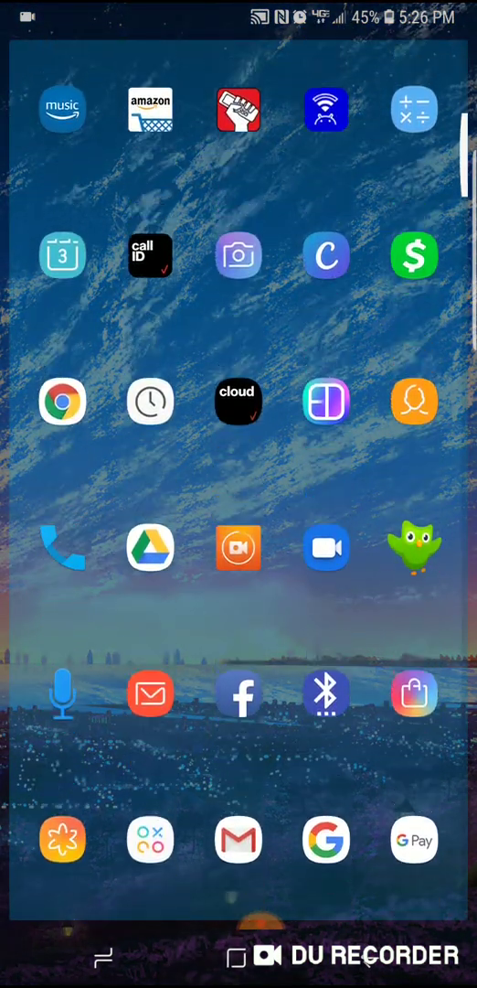
scroll(down, 3)
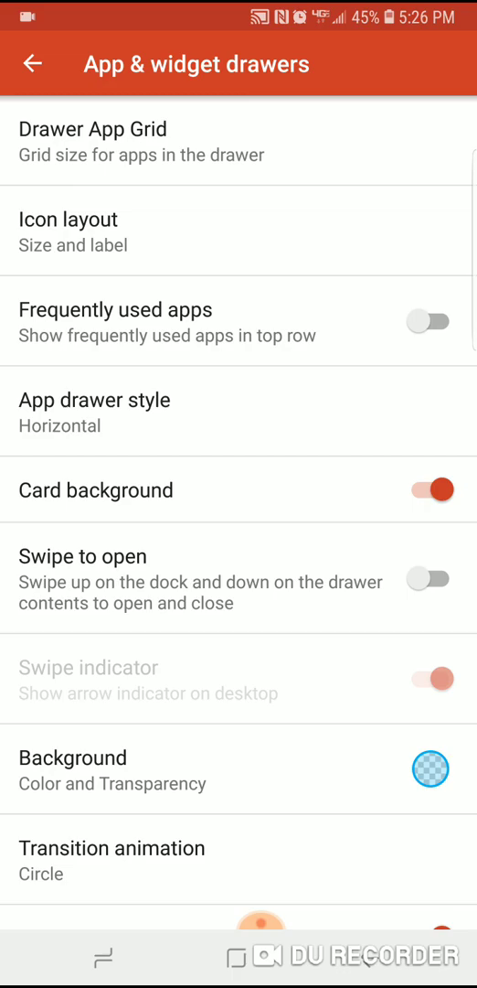
click(35, 64)
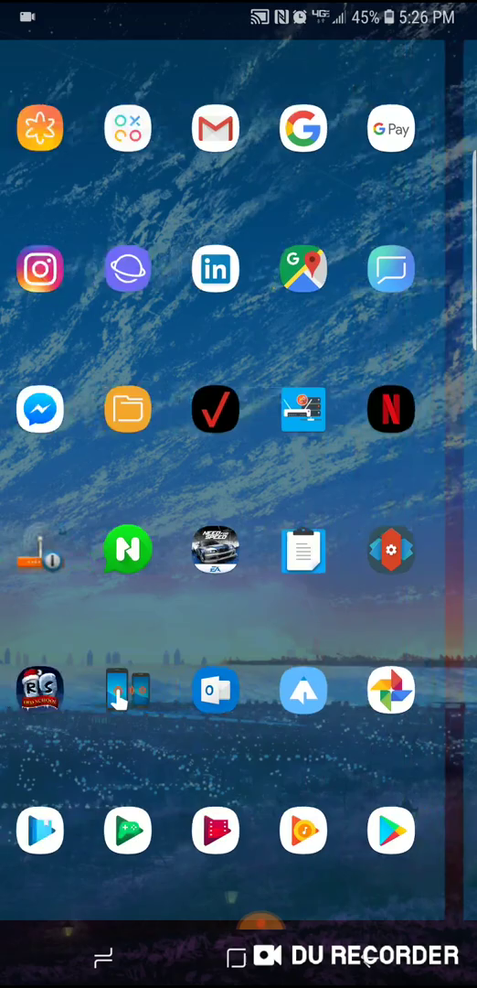
scroll(left, 3)
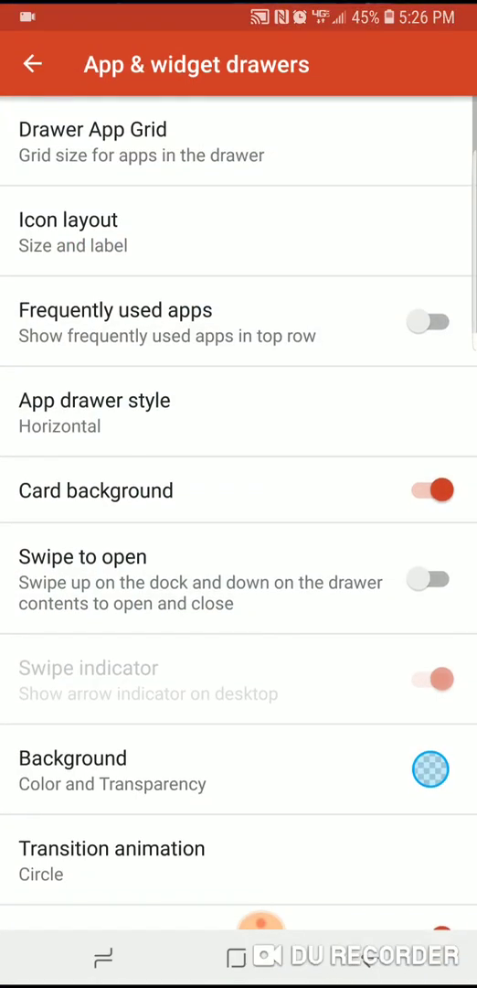
Back out of the drawer settings to the home screen and bring up the Phone shortcut menu.
scroll(down, 3)
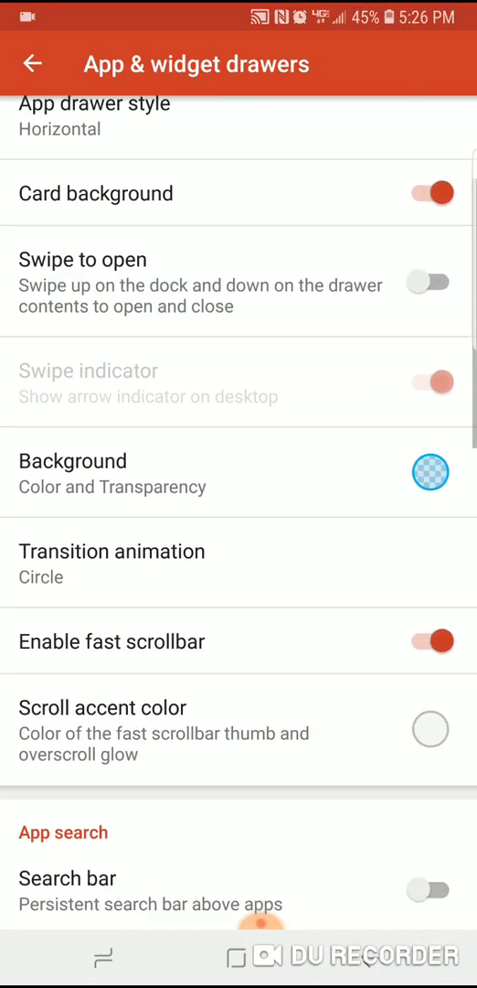
scroll(down, 3)
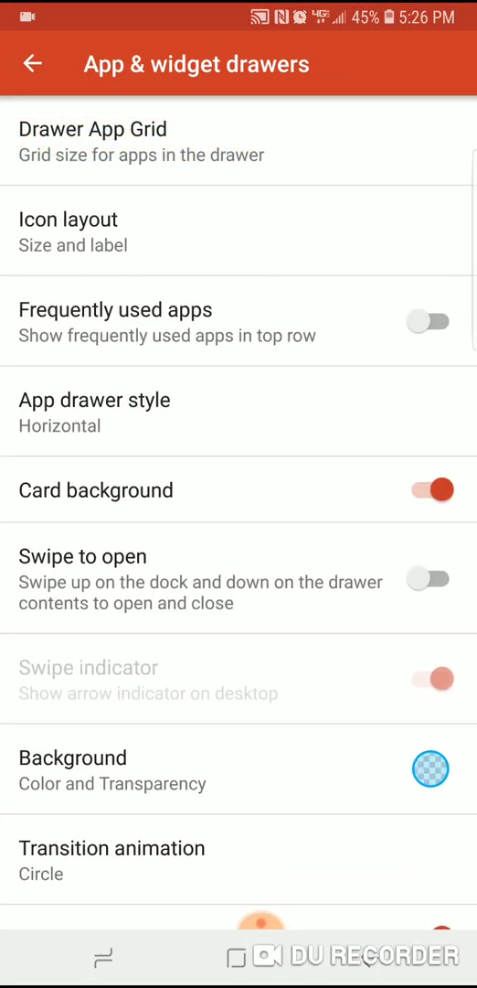
click(34, 62)
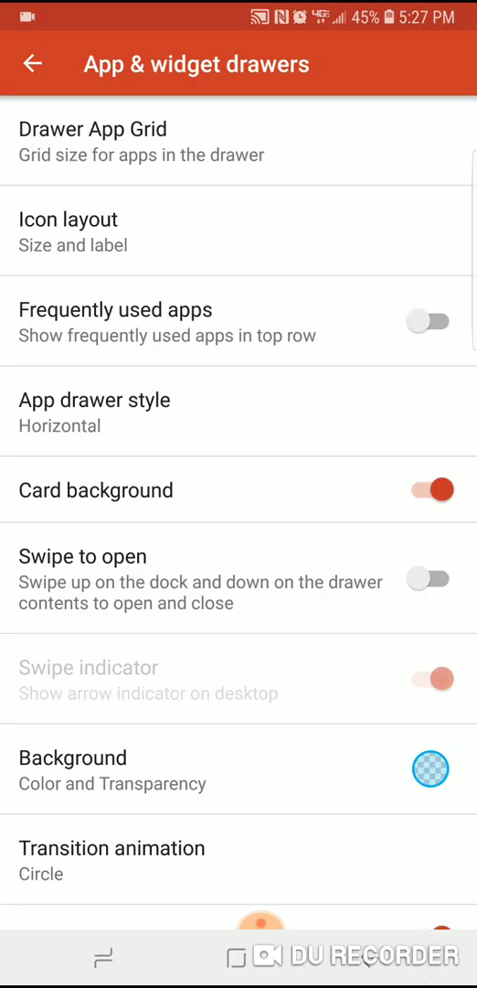
click(35, 64)
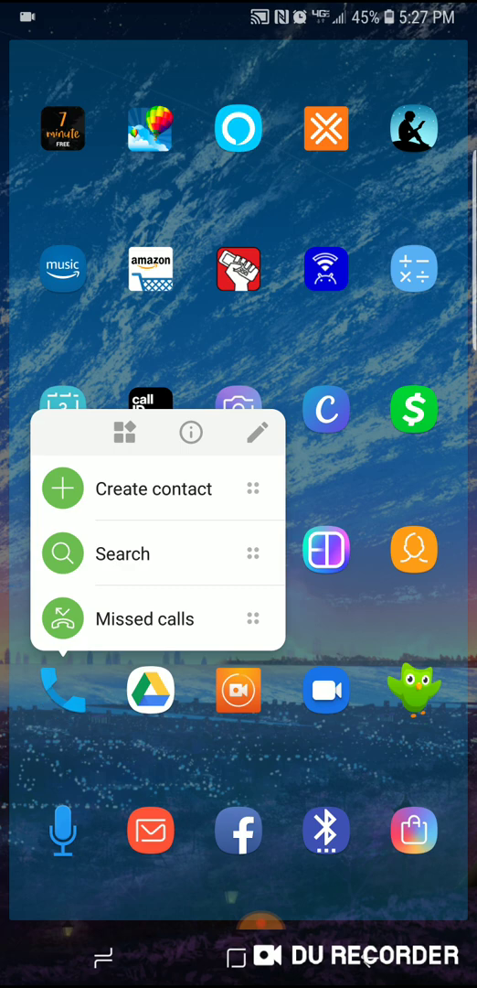
Open the Edit App options for the Phone dialer shortcut.
click(256, 432)
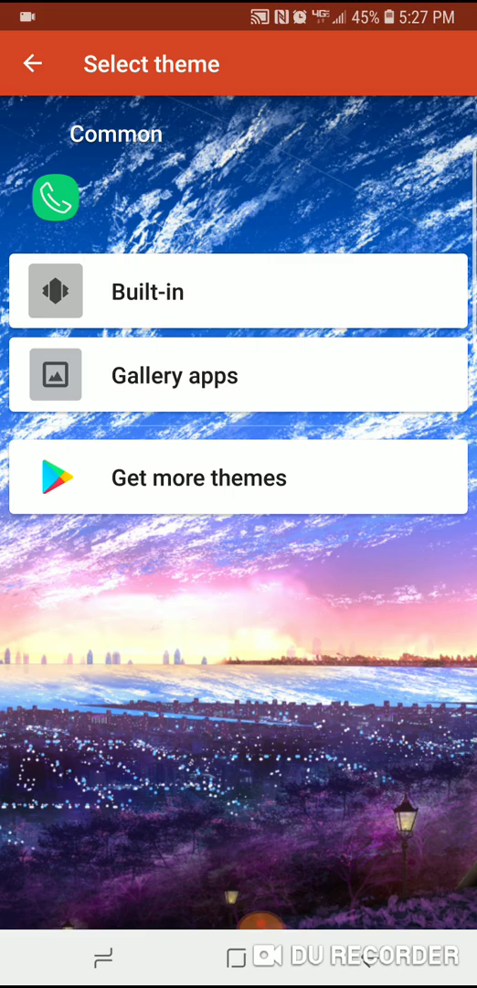
Pick the blue phone handset from the Built-in icon collection for the shortcut labelled Dial.
click(238, 293)
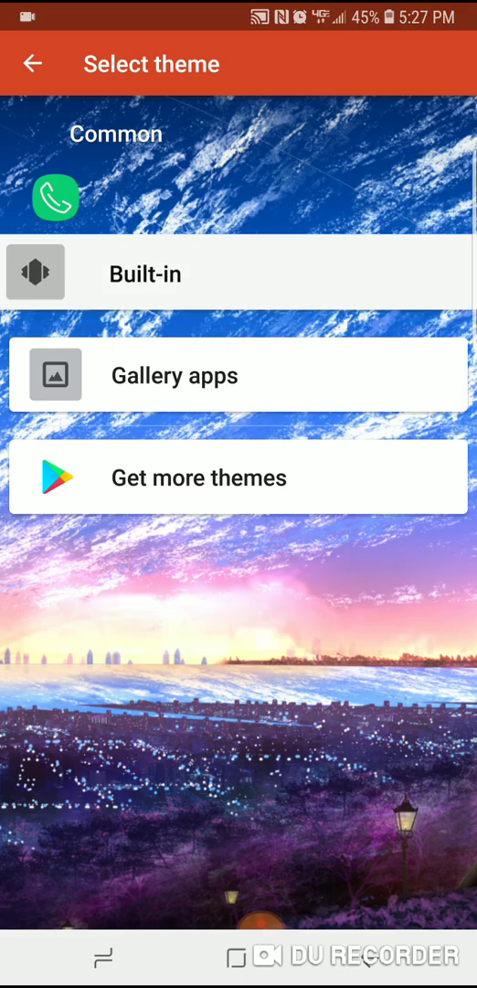
click(238, 273)
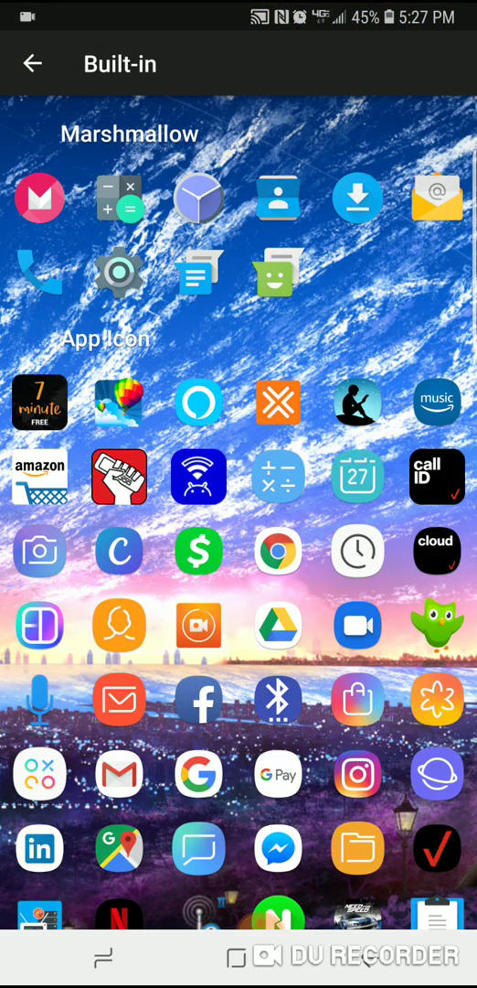
scroll(down, 3)
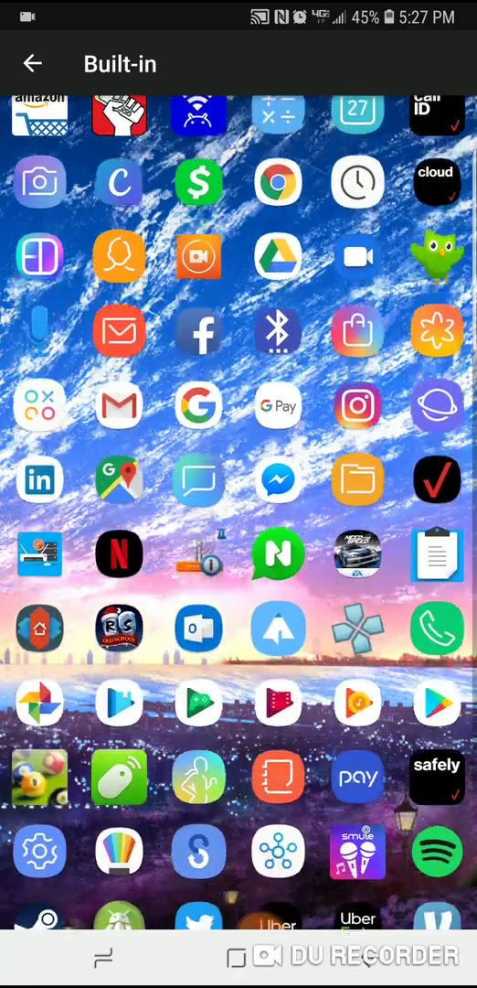
scroll(down, 3)
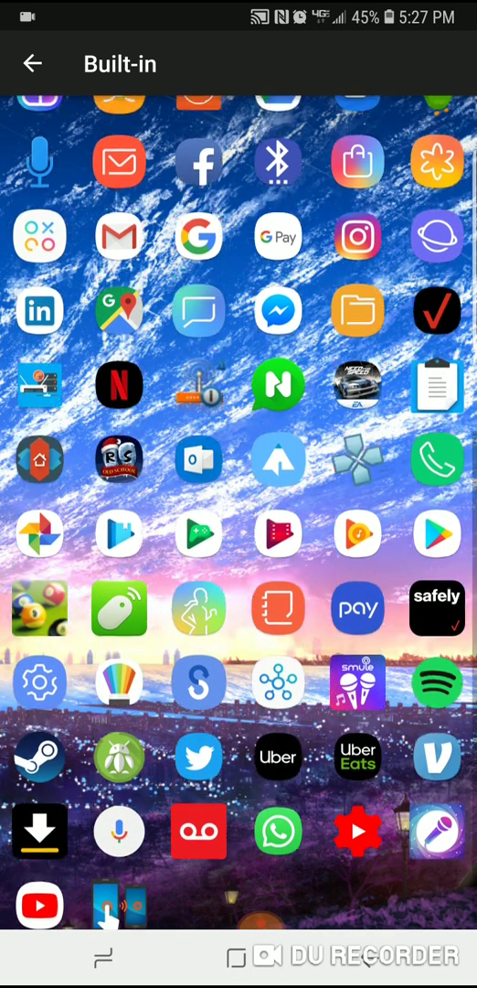
scroll(up, 3)
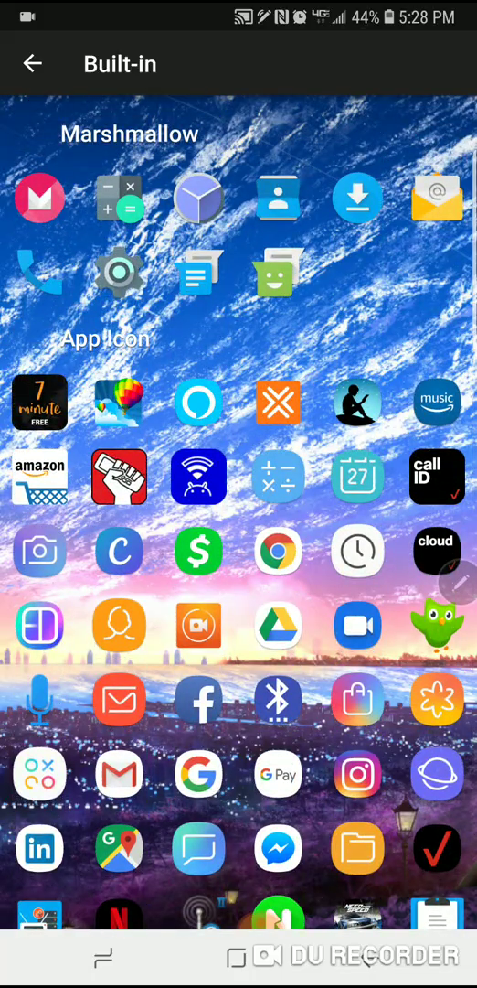
scroll(down, 3)
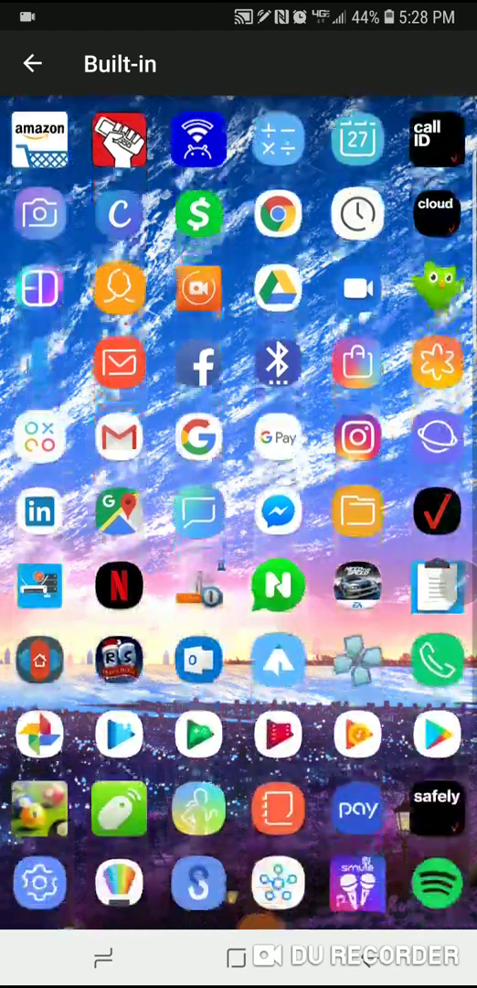
click(33, 64)
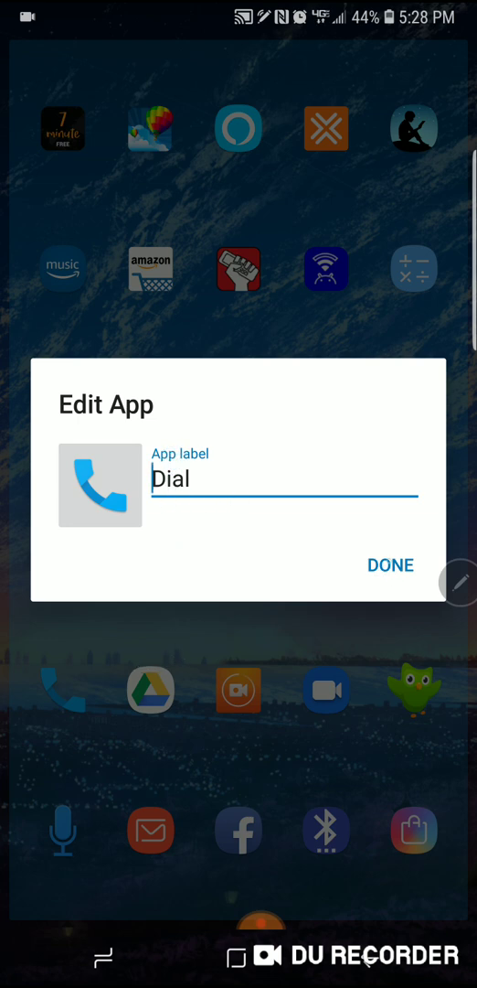
Confirm the new icon and Dial label with DONE.
click(391, 564)
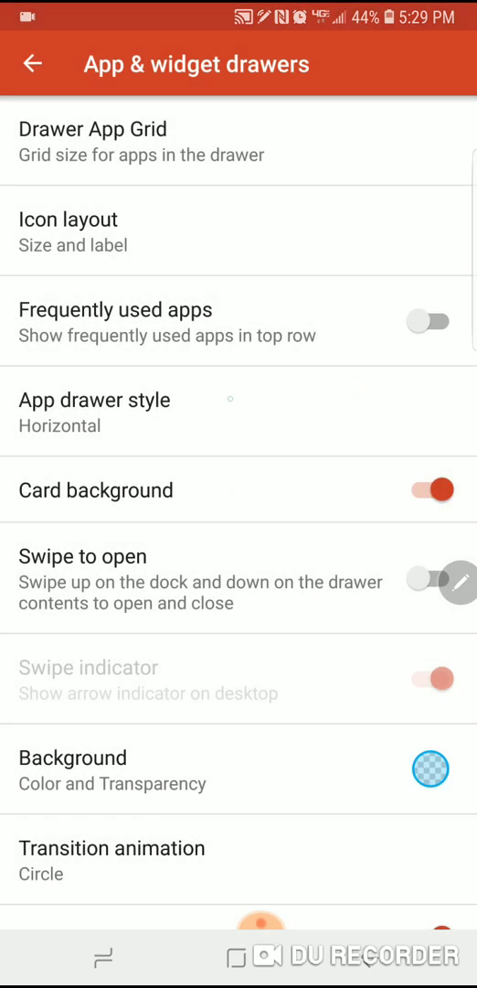
Review the App & widget drawers options by scrolling through the list.
click(430, 768)
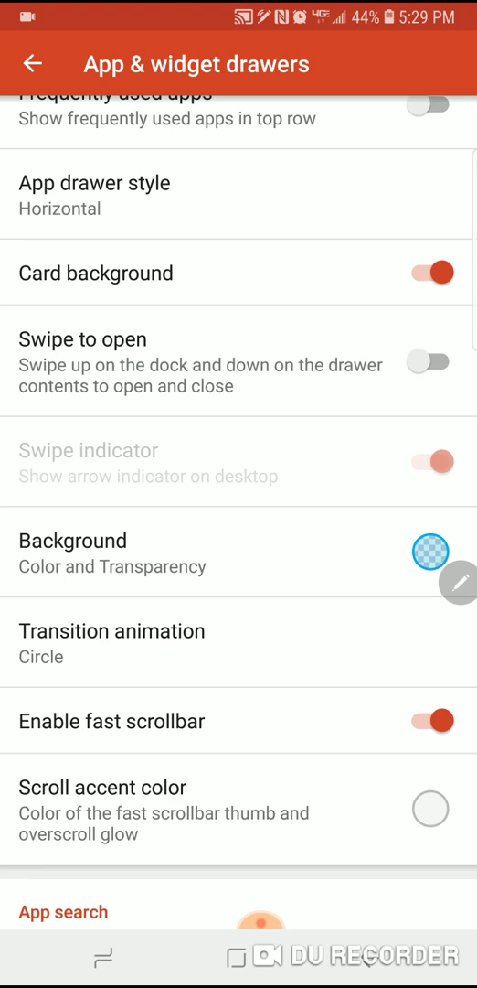
scroll(down, 3)
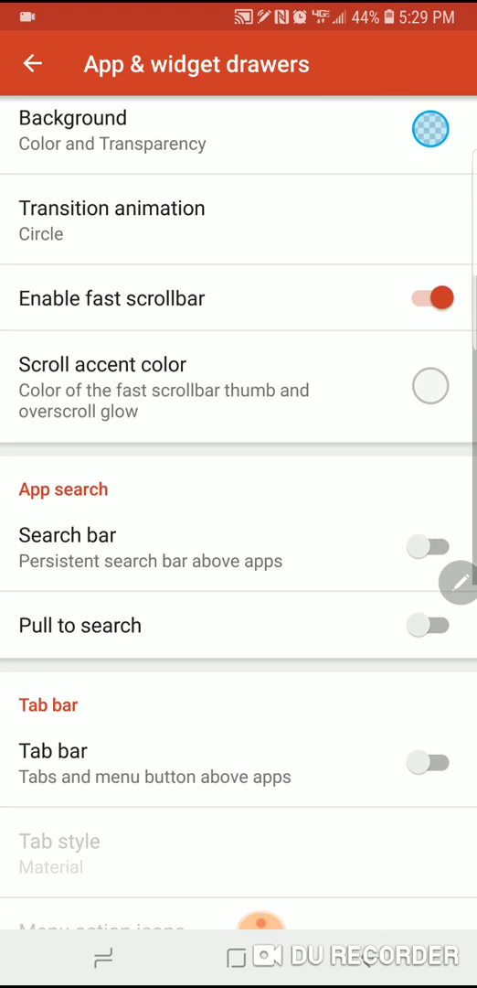
scroll(down, 3)
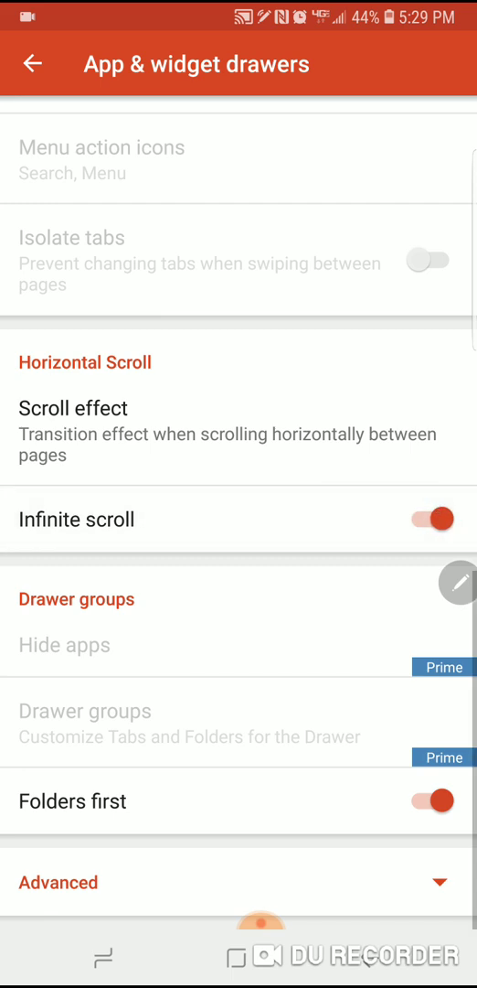
scroll(up, 3)
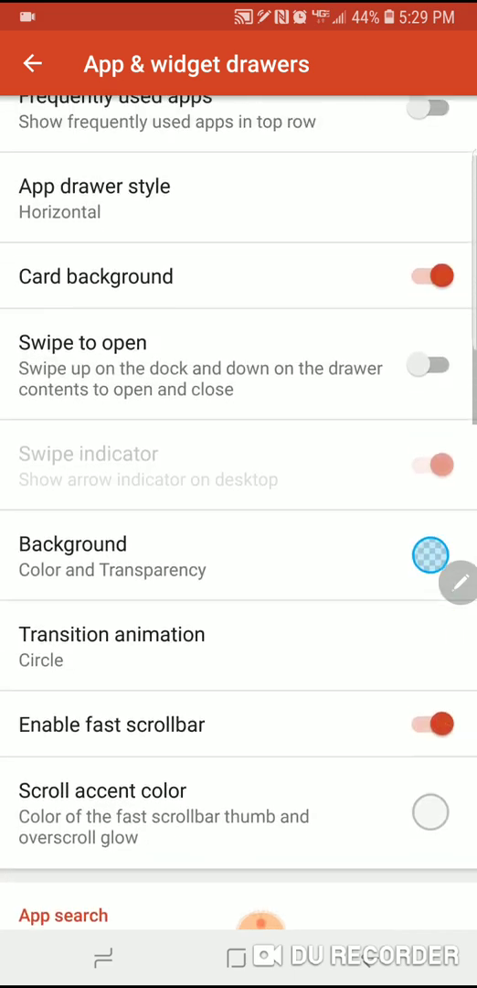
Return to the main Nova Settings list and bring up the S Pen Air command menu.
click(33, 64)
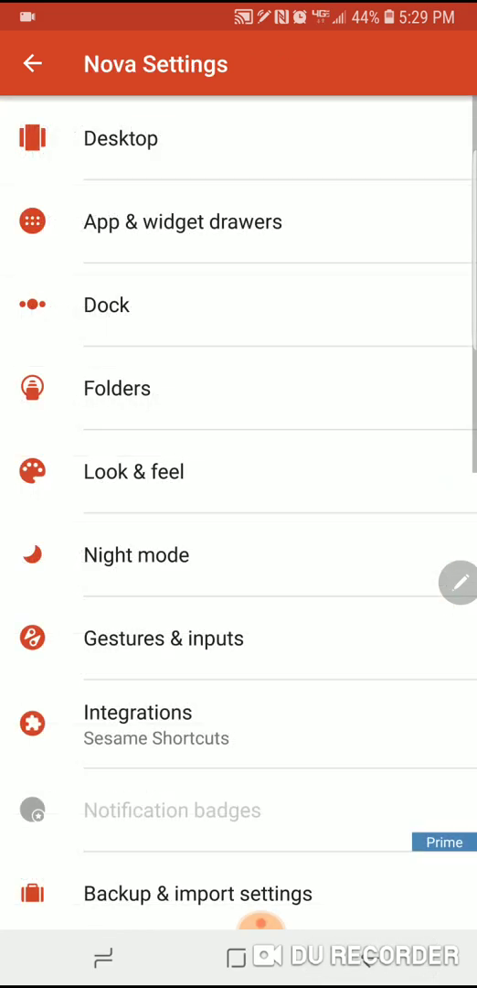
click(450, 574)
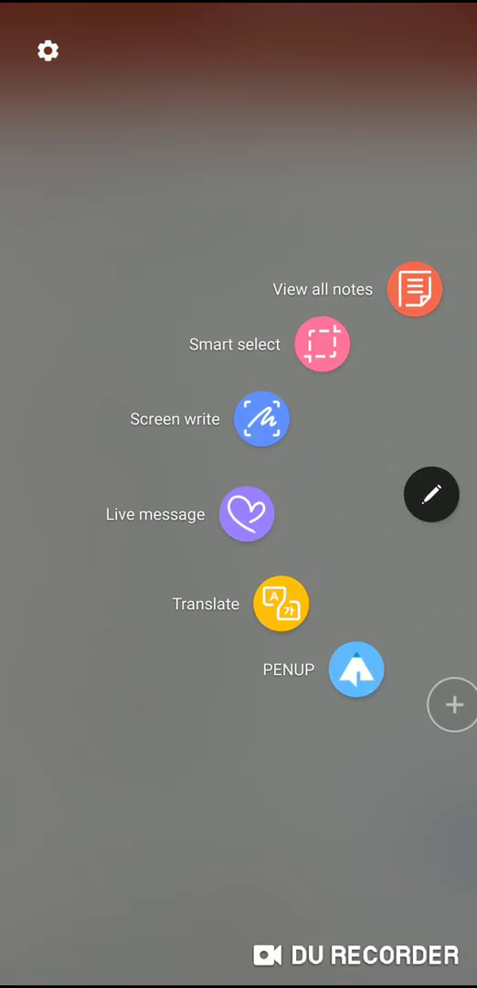